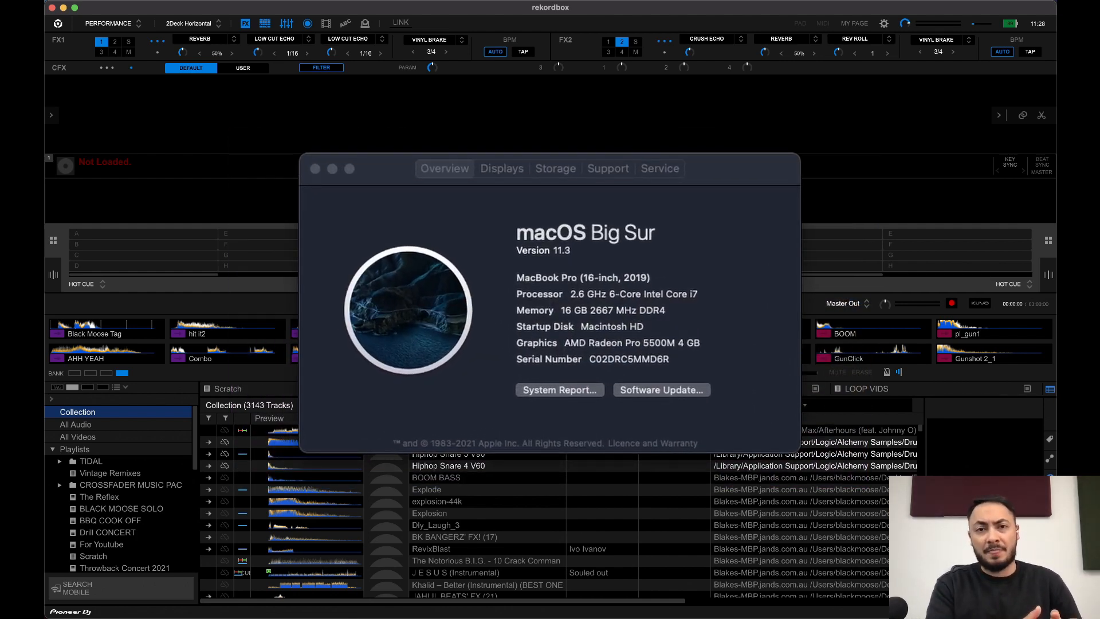
Close the About This Mac overview so rekordbox 6.5.1's version dialog can be shown.
left_click(315, 169)
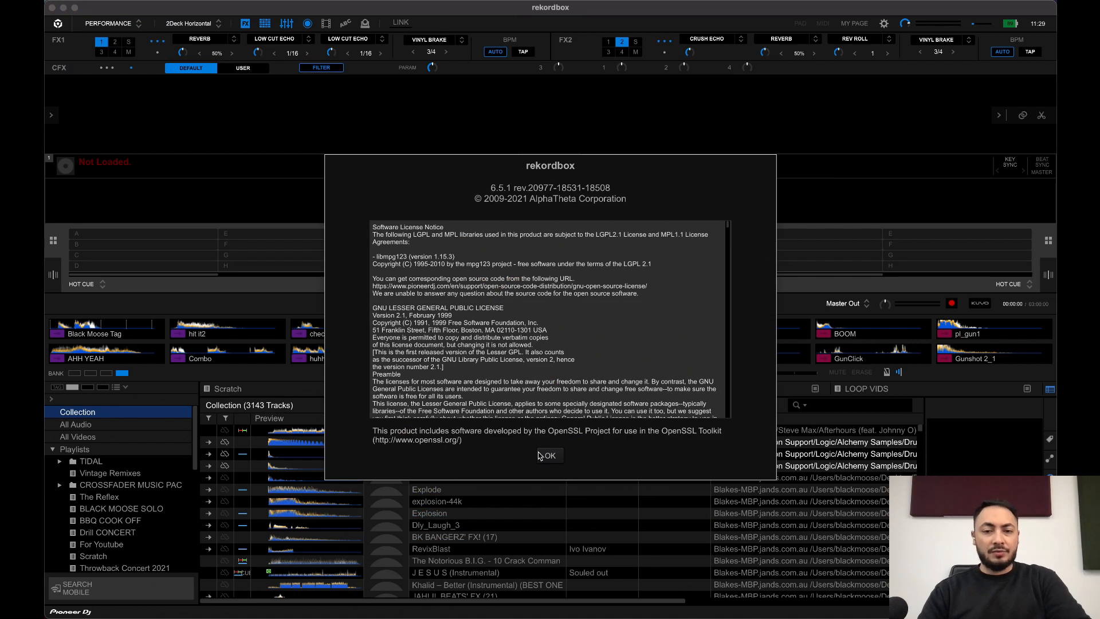
Dismiss the version dialog, revealing the XDJ-RR audio driver update notice.
left_click(548, 454)
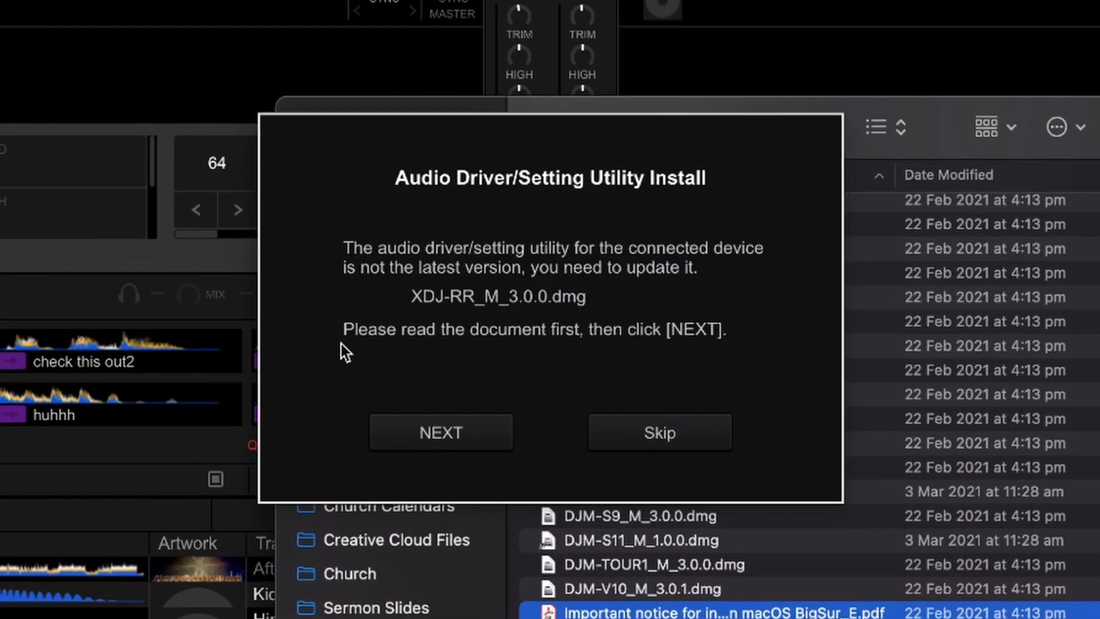
mouse_move(484, 228)
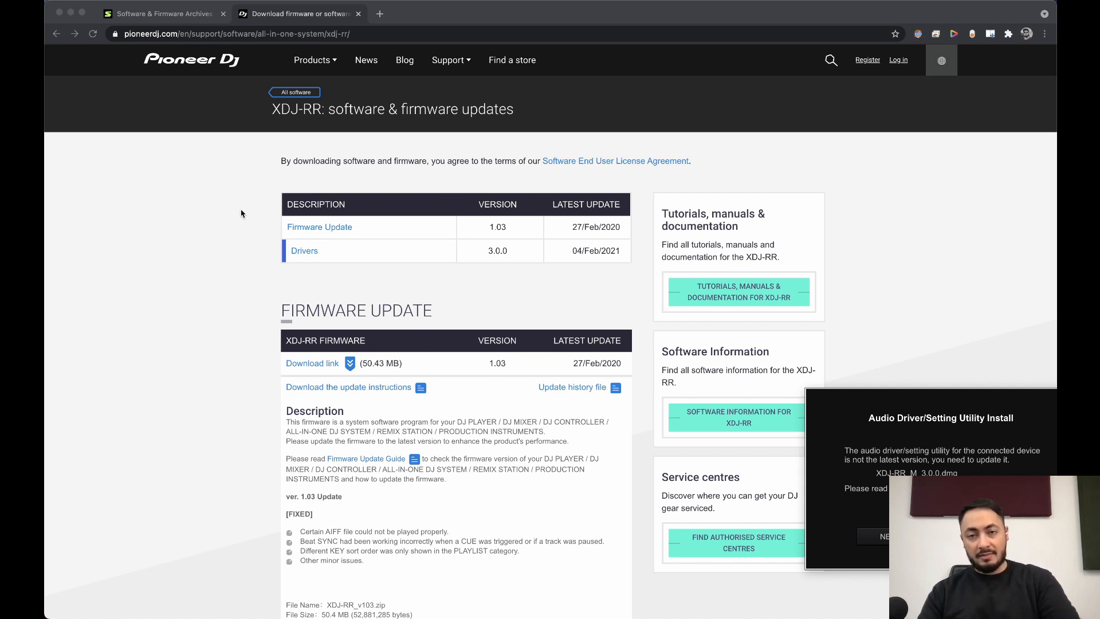
Show the XDJ-RR drivers section, advance the driver notice to the uninstall-first step, and return to rekordbox.
left_click(305, 251)
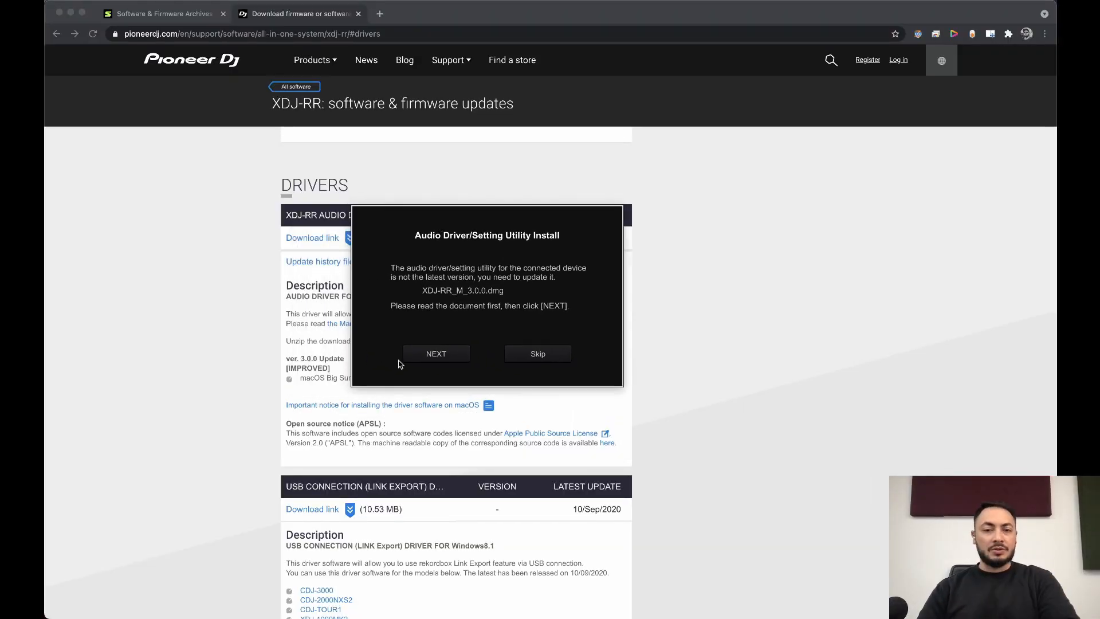
left_click(436, 353)
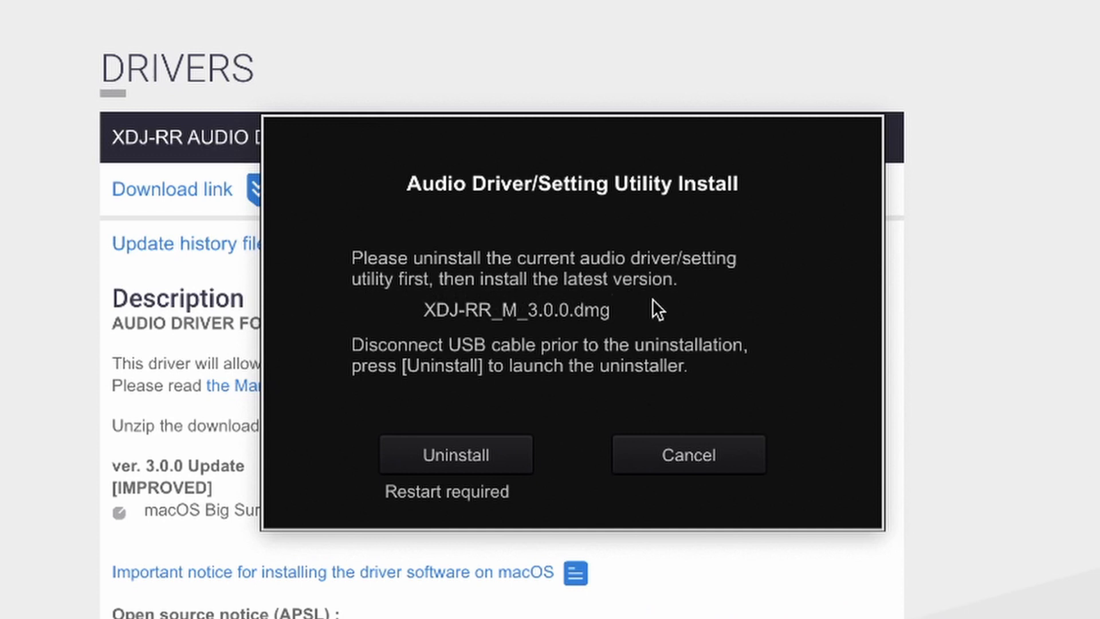
mouse_move(732, 393)
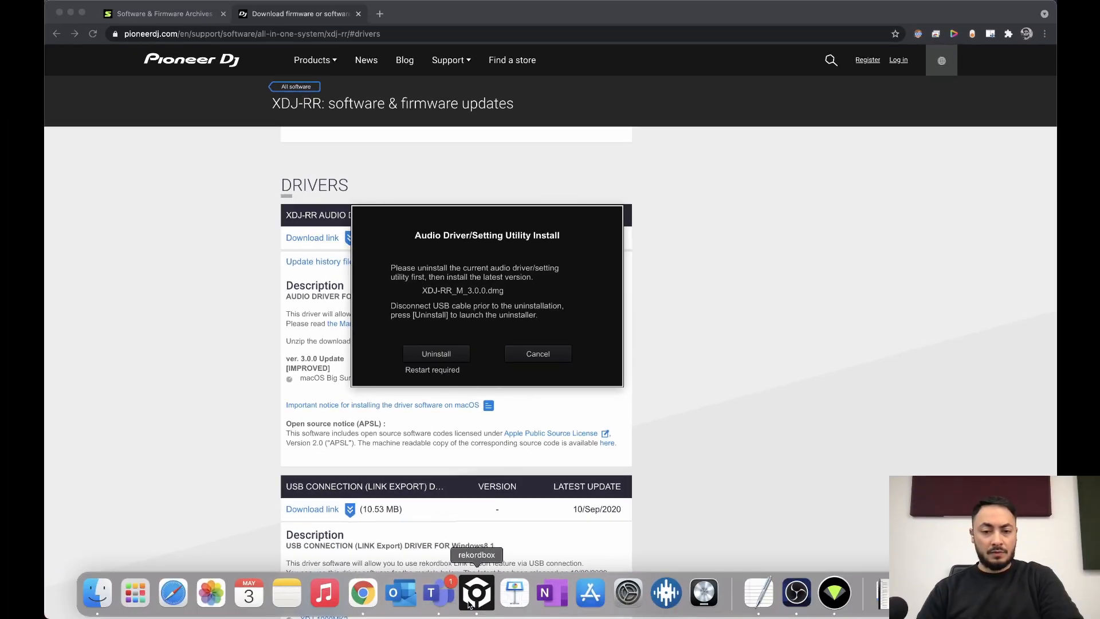
left_click(476, 592)
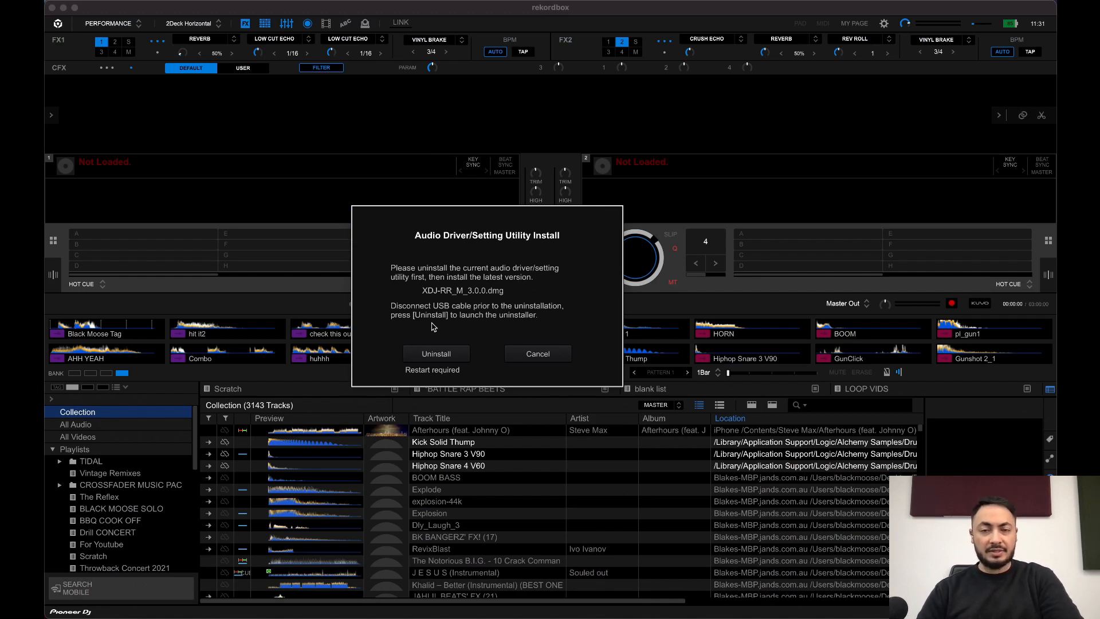
mouse_move(482, 176)
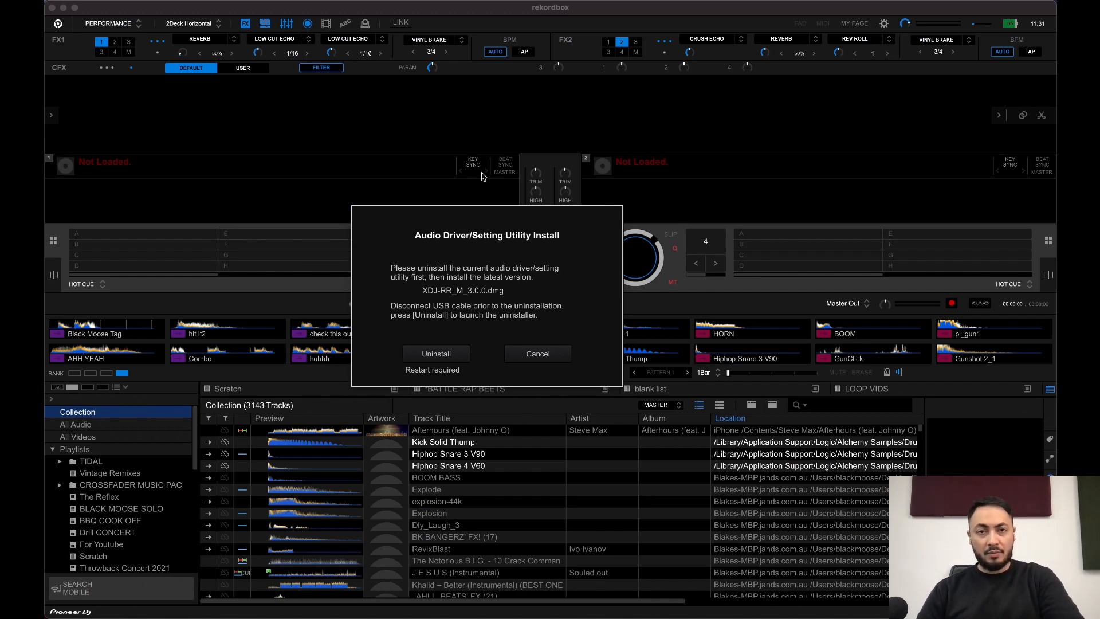
Uninstall the old XDJ-RR audio driver and launch the new 3.0.0 driver installer.
left_click(538, 353)
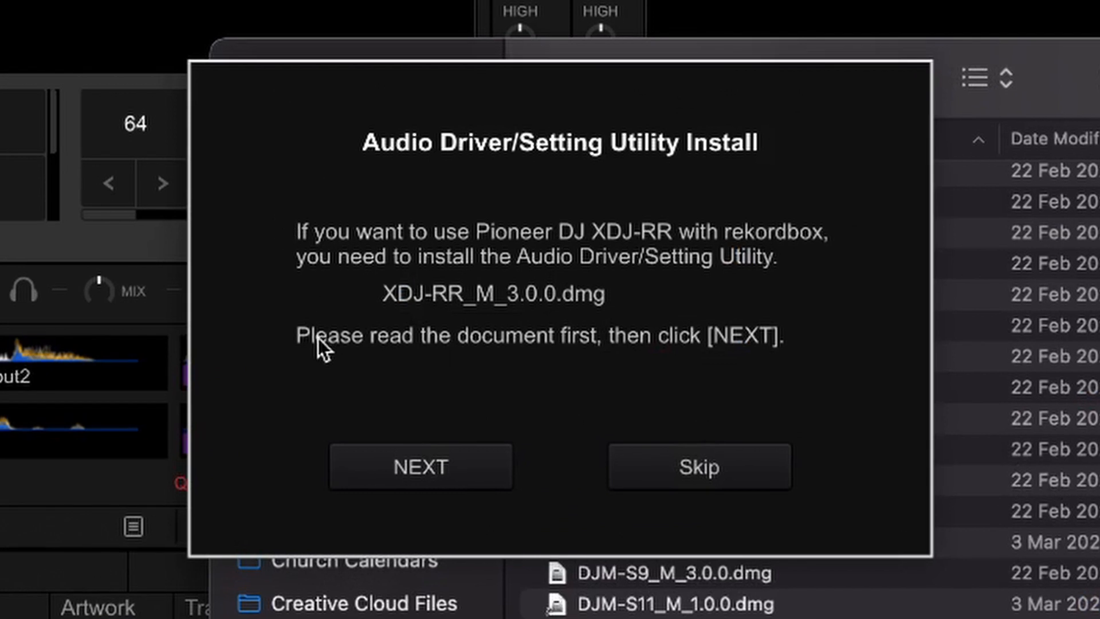
left_click(420, 466)
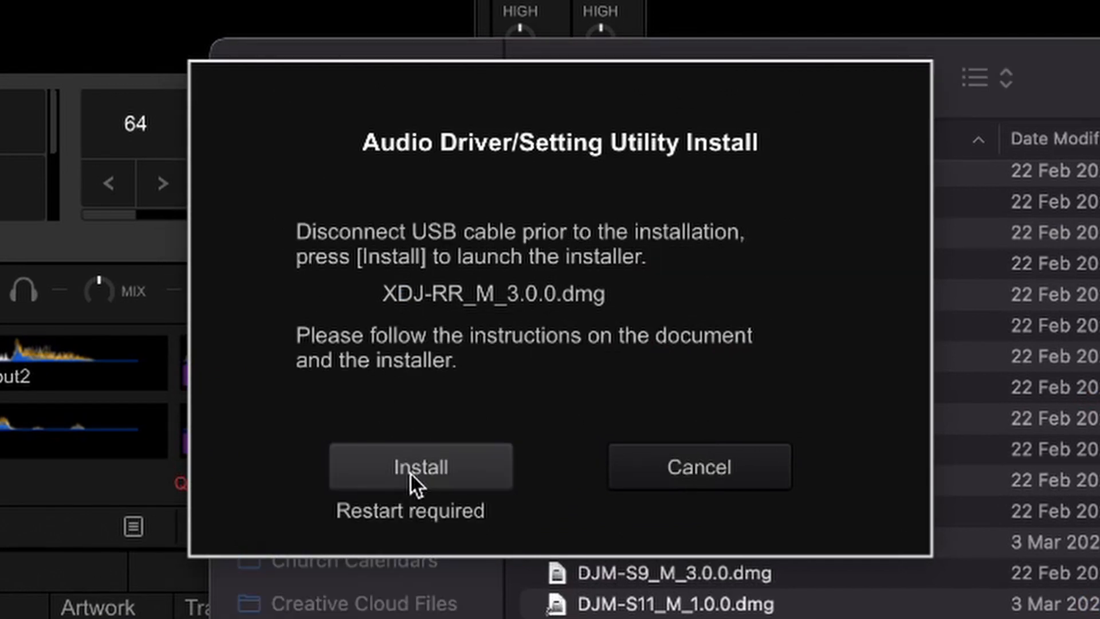
left_click(421, 466)
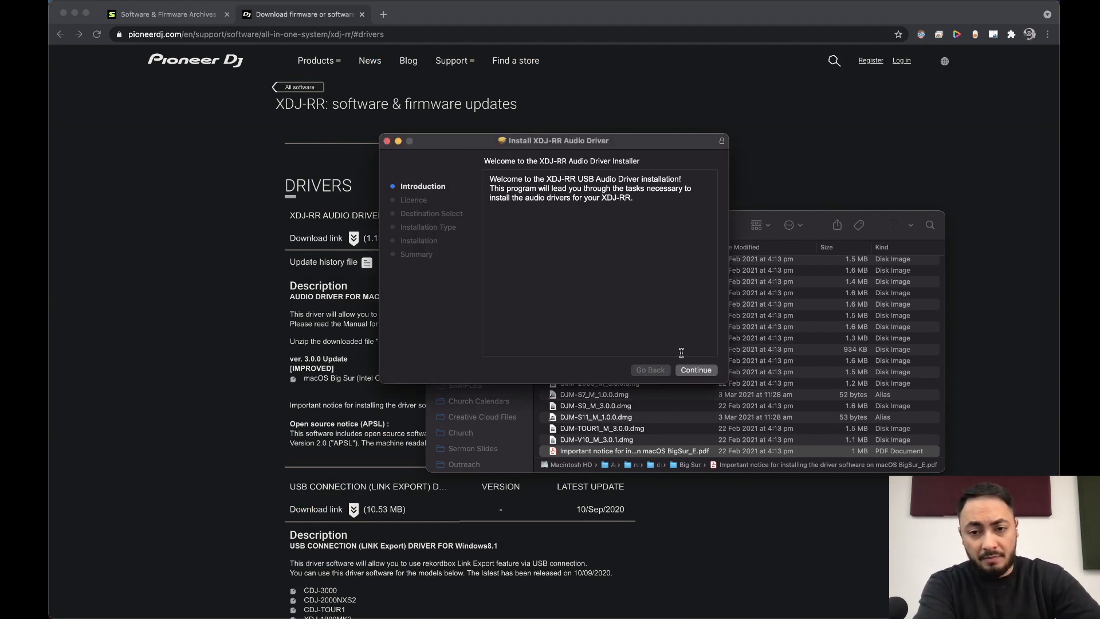
Agree to the licence and install the XDJ-RR audio driver on Macintosh HD.
left_click(696, 370)
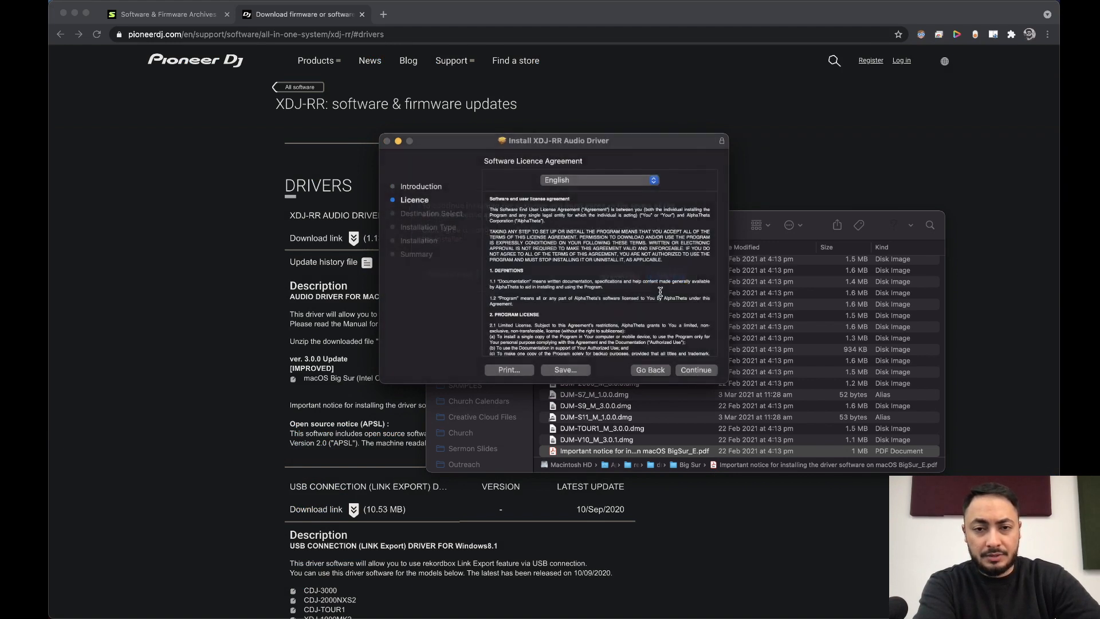
left_click(695, 370)
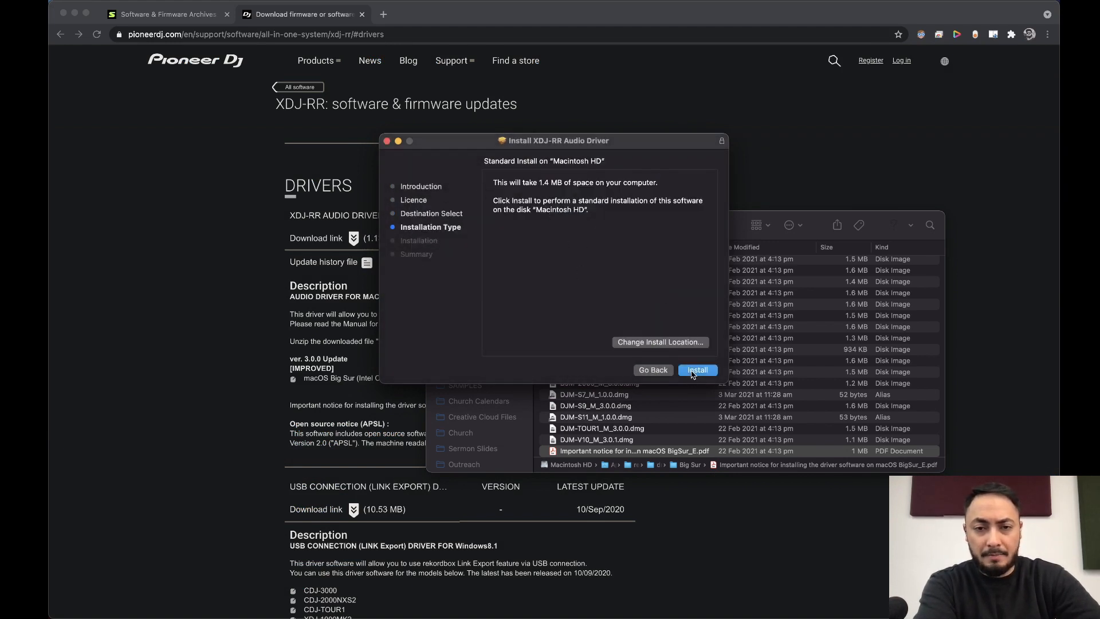
left_click(696, 370)
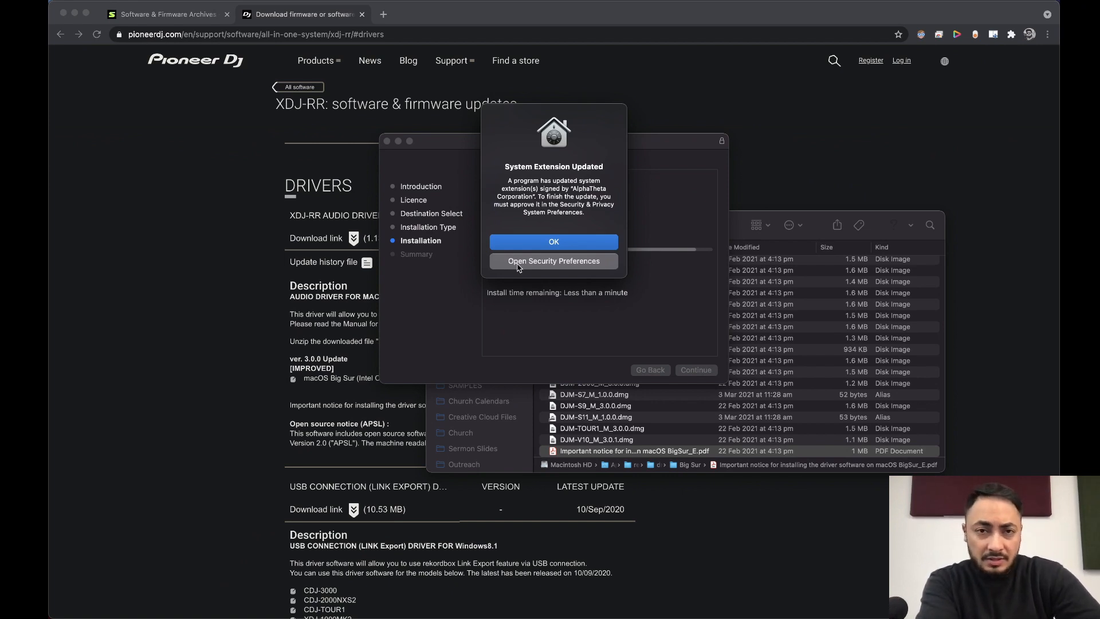
Unlock Security & Privacy with the account password and allow the Pioneer DJ system software.
left_click(554, 241)
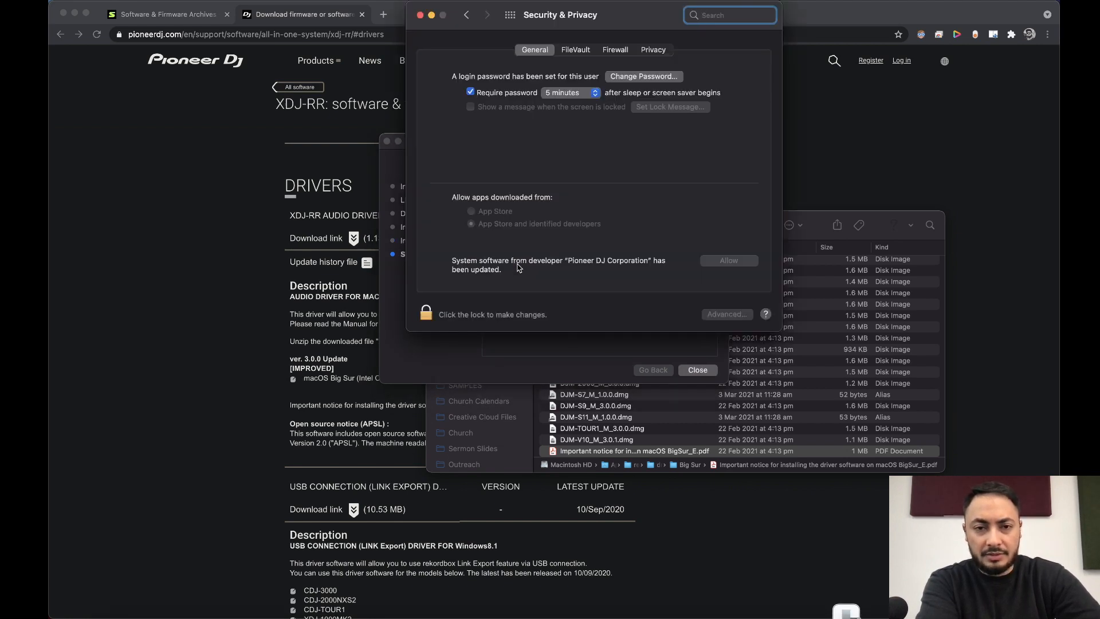
left_click(425, 314)
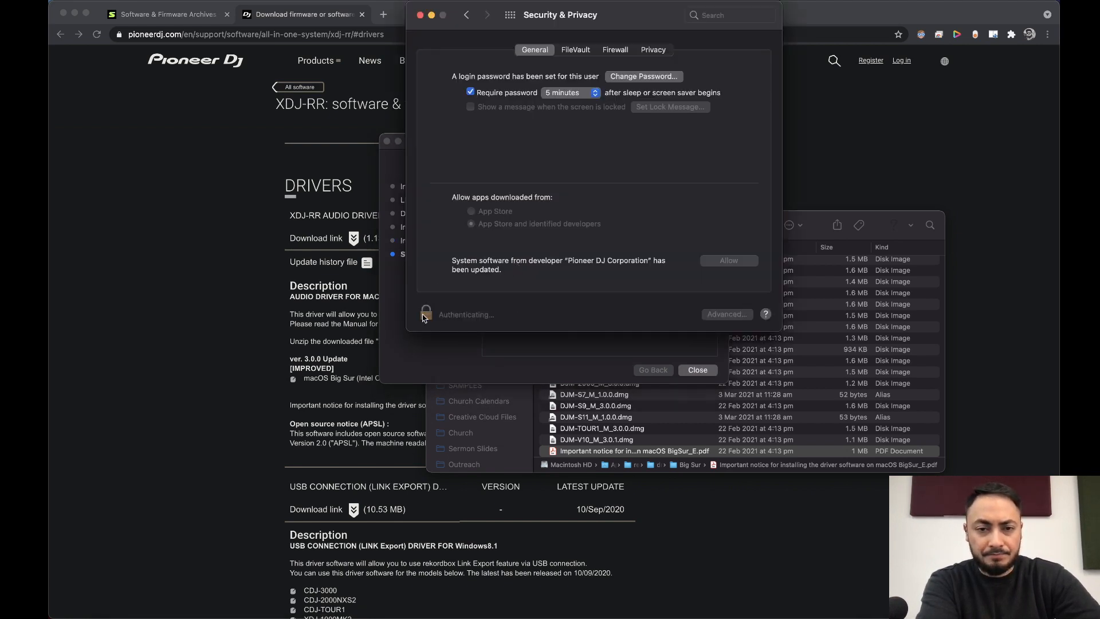
left_click(425, 314)
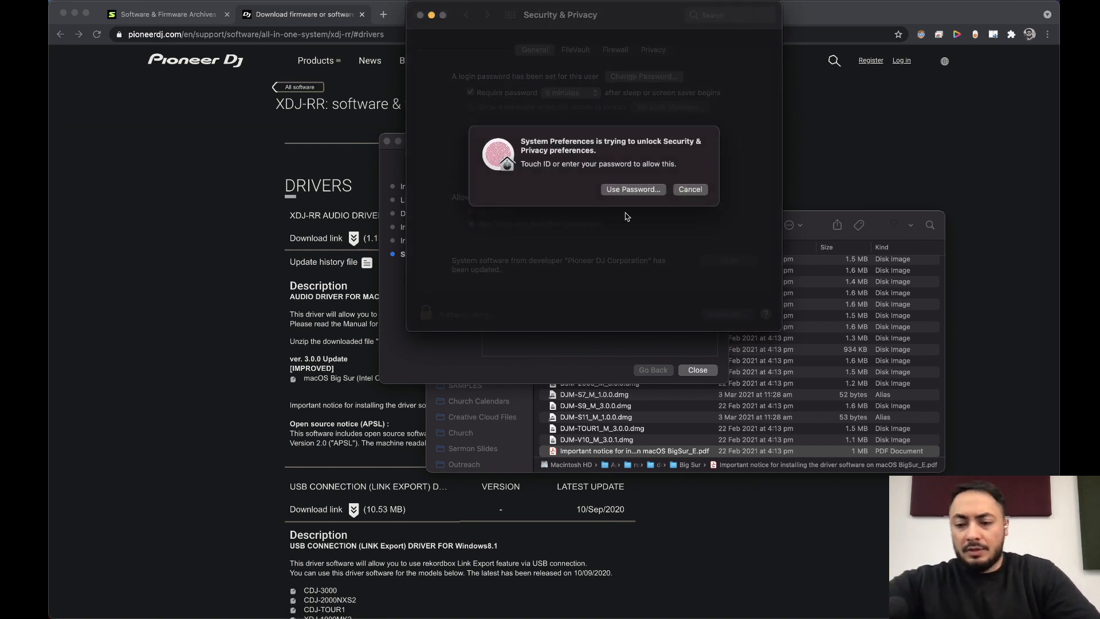
left_click(689, 189)
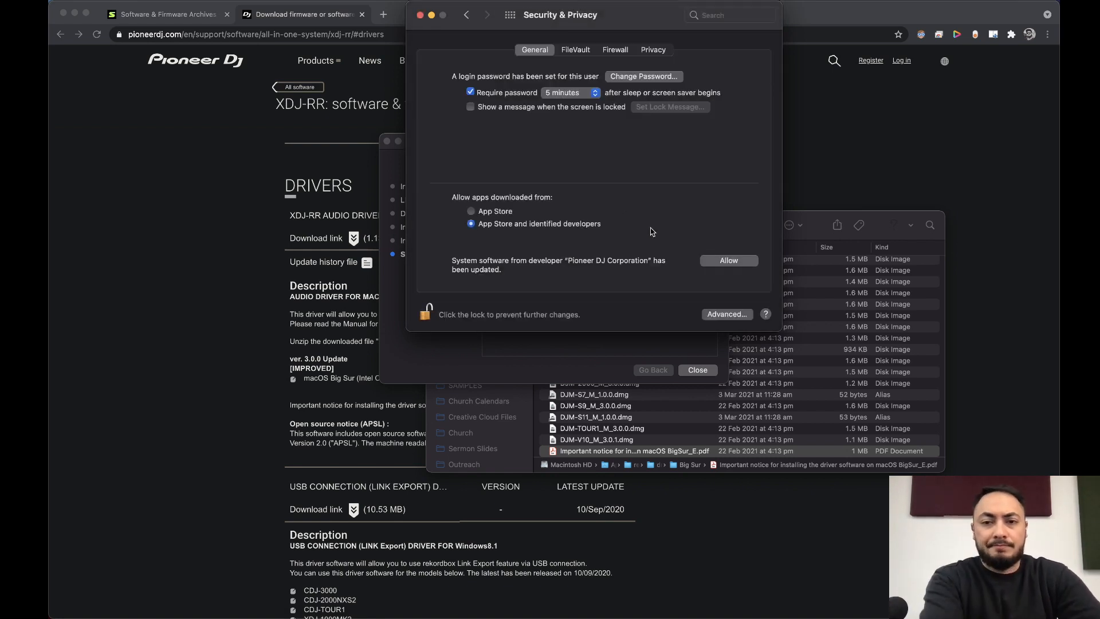
left_click(729, 260)
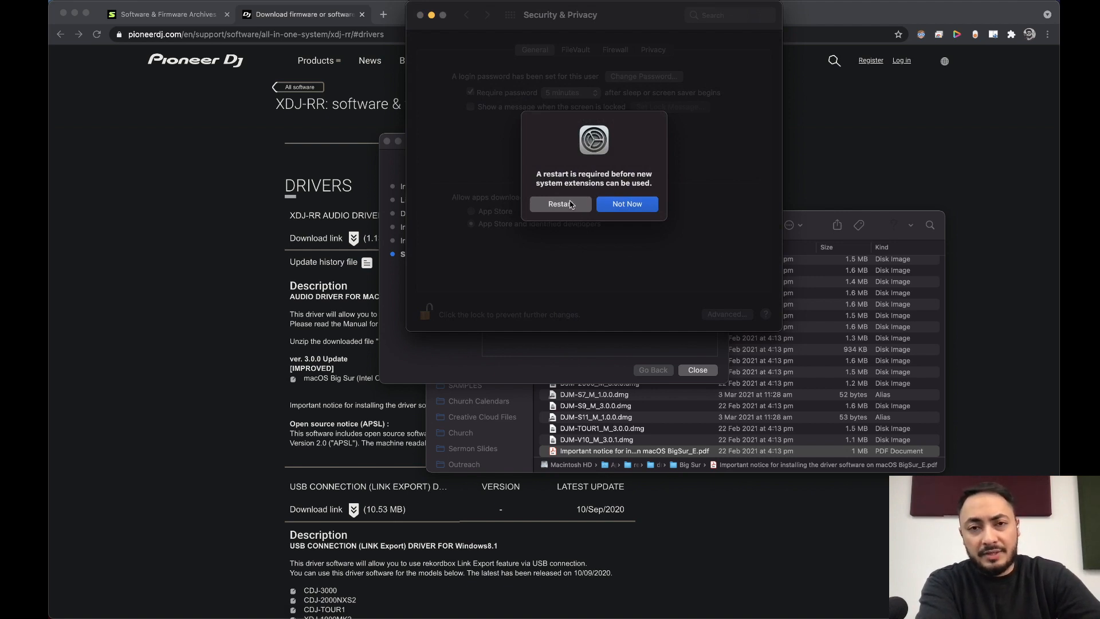
mouse_move(512, 570)
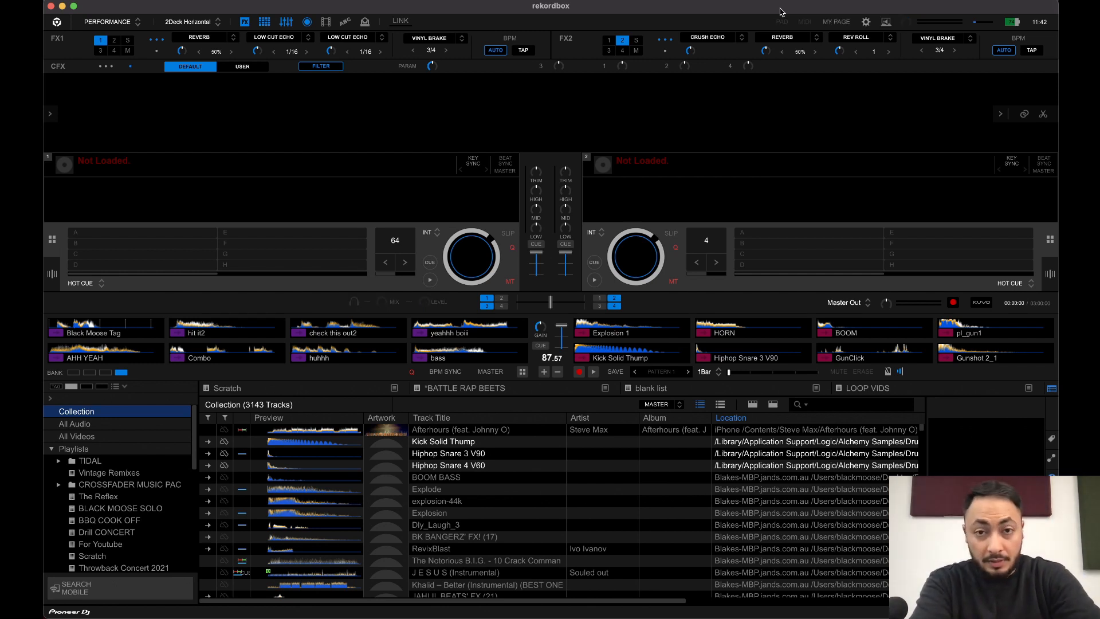
Open the Commercial House playlist under CROSSFADER MUSIC PAC and load a track onto a deck.
left_click(321, 66)
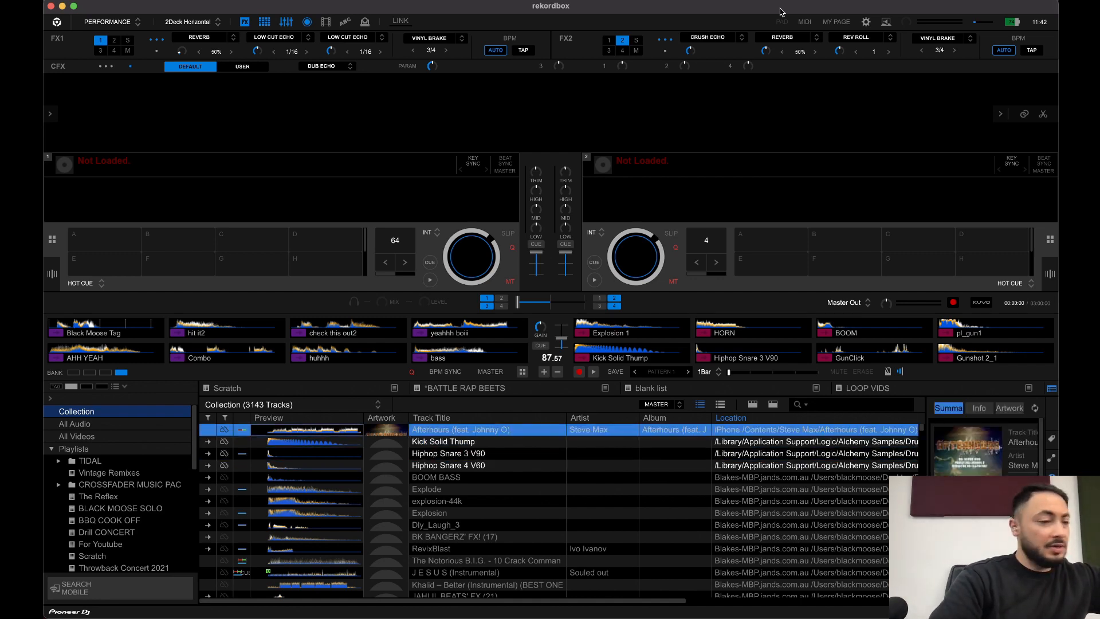
left_click(123, 532)
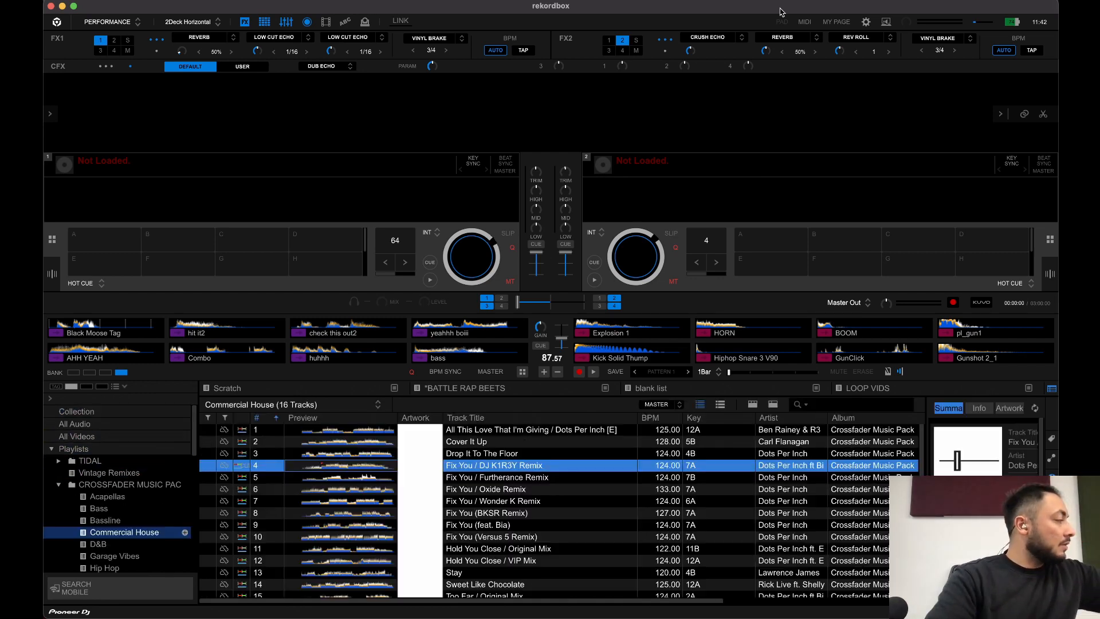
double_click(493, 465)
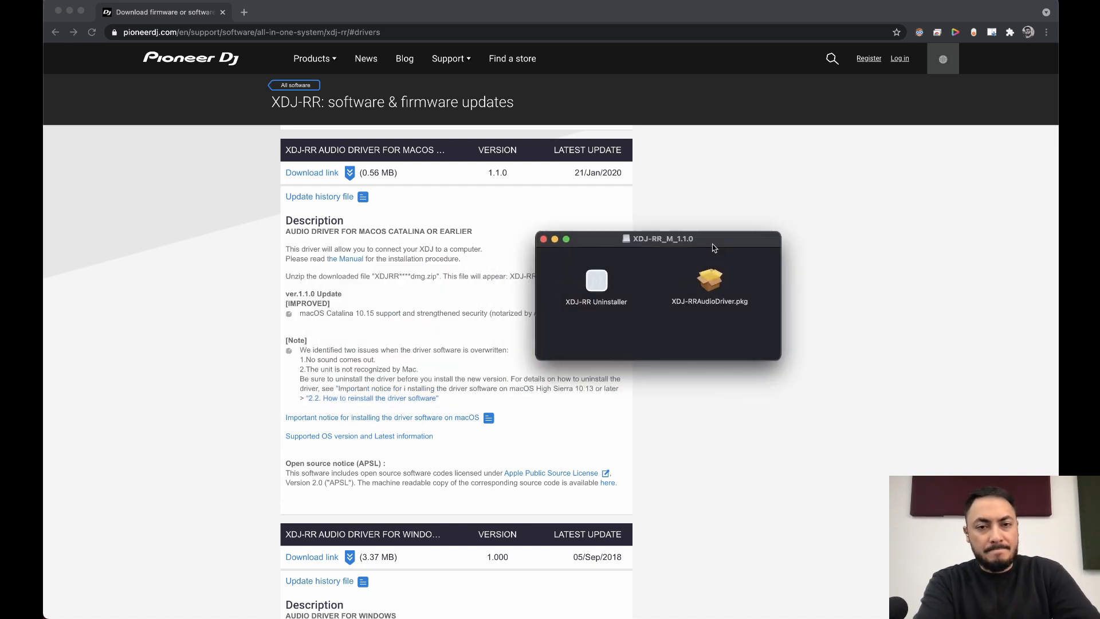
Move the XDJ-RR_M_1.1.0 disk image window aside, keeping the uninstaller and driver package visible.
left_click_drag(660, 239, 641, 173)
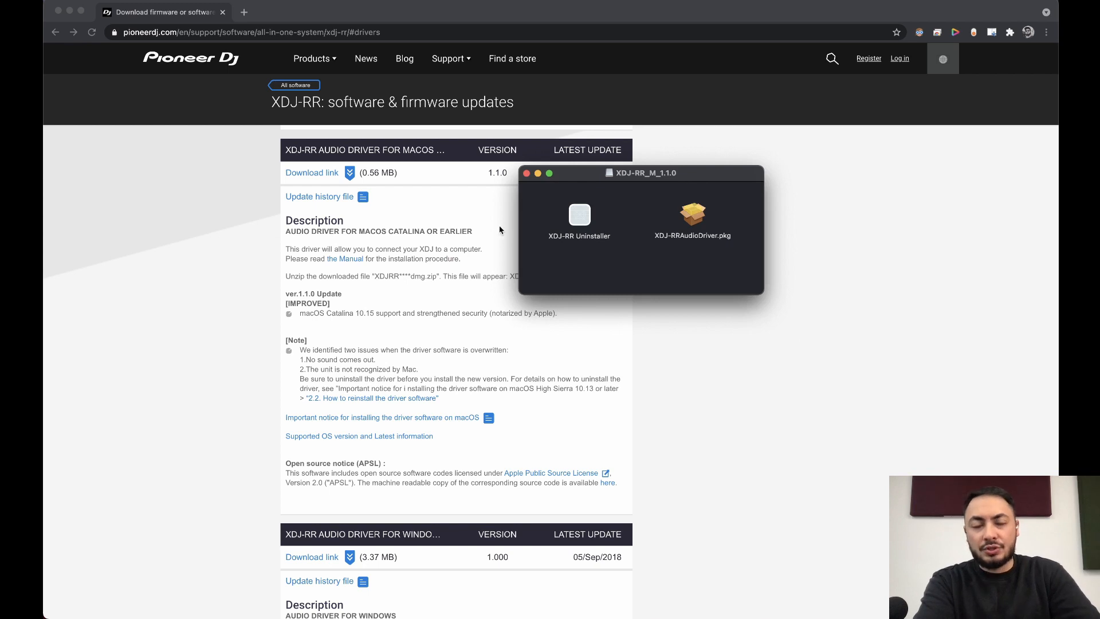
mouse_move(572, 268)
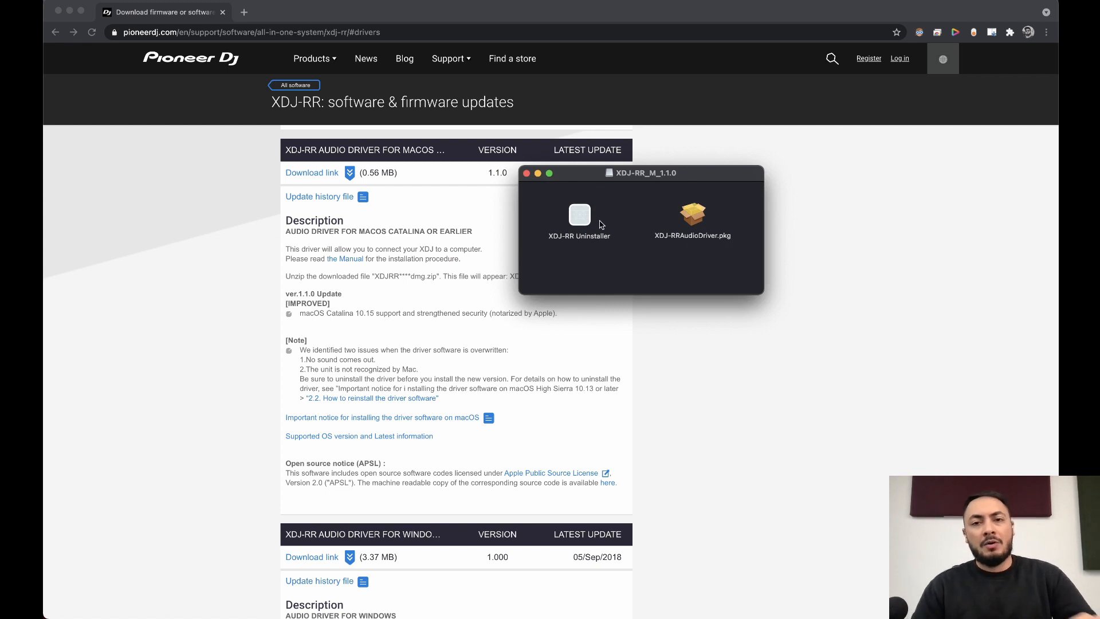
Launch Terminal from Spotlight and enter sudo kextcache --clear-staging at the prompt.
type("t")
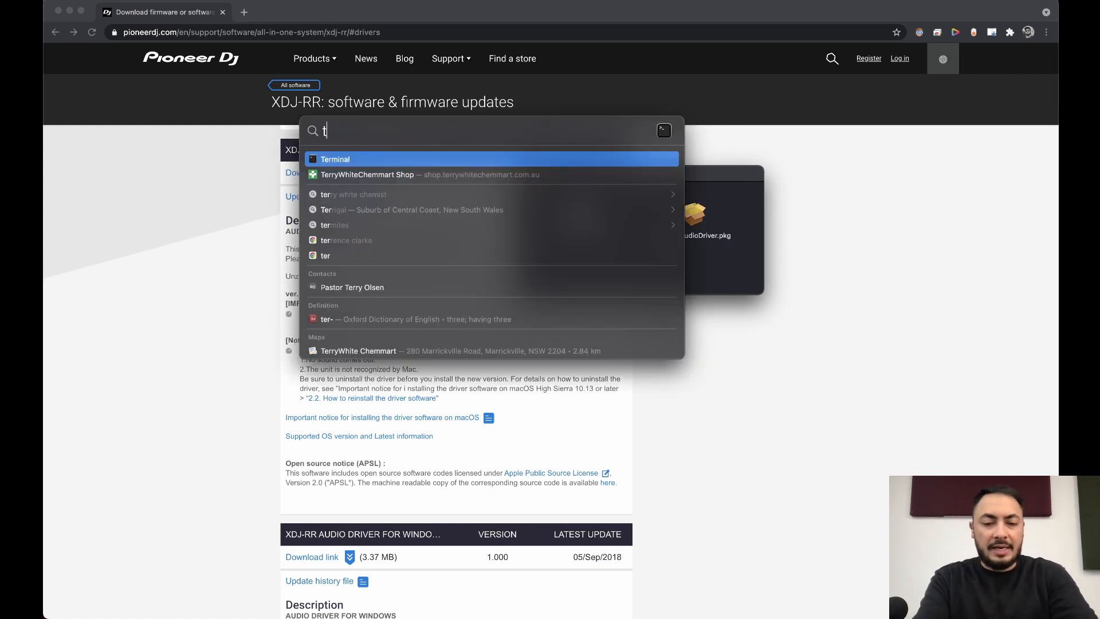
type("erminal")
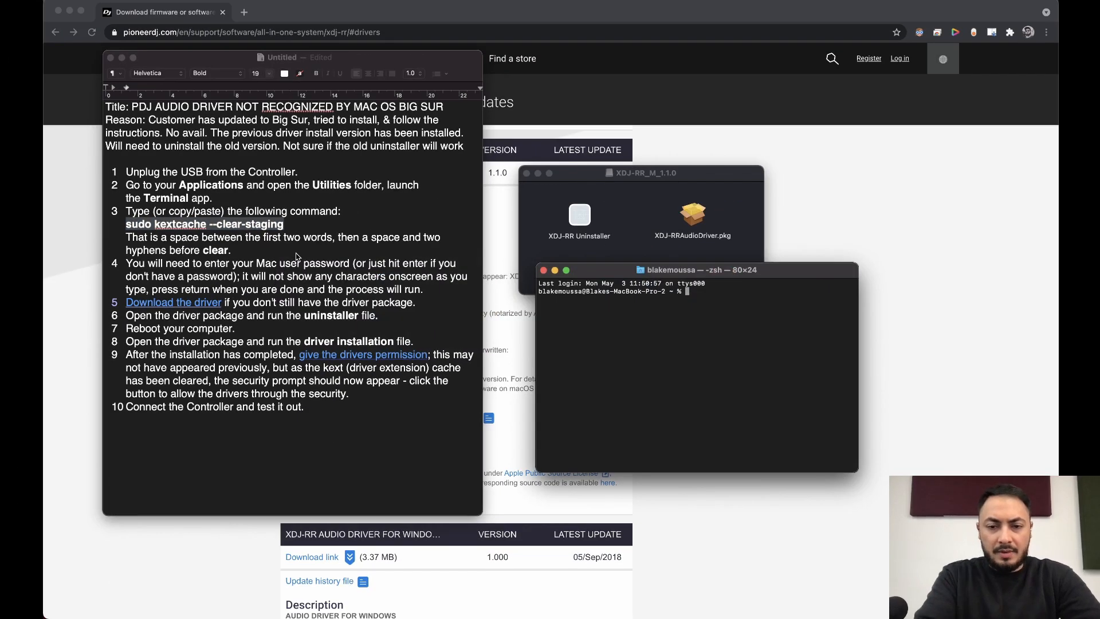
type("sudo kextcache --clear-staging")
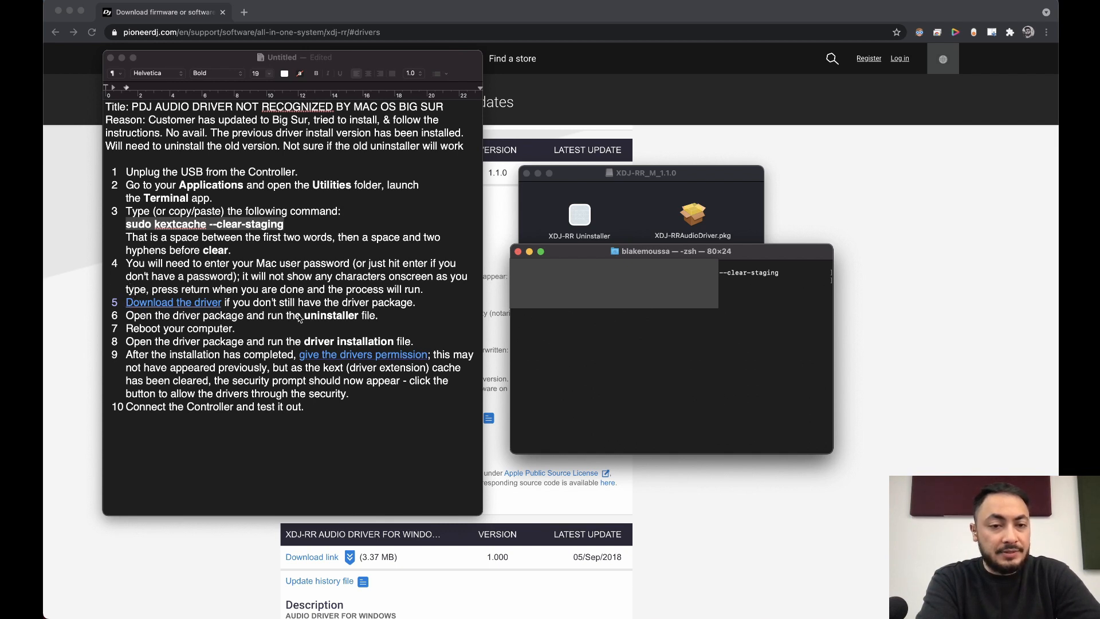
mouse_move(317, 307)
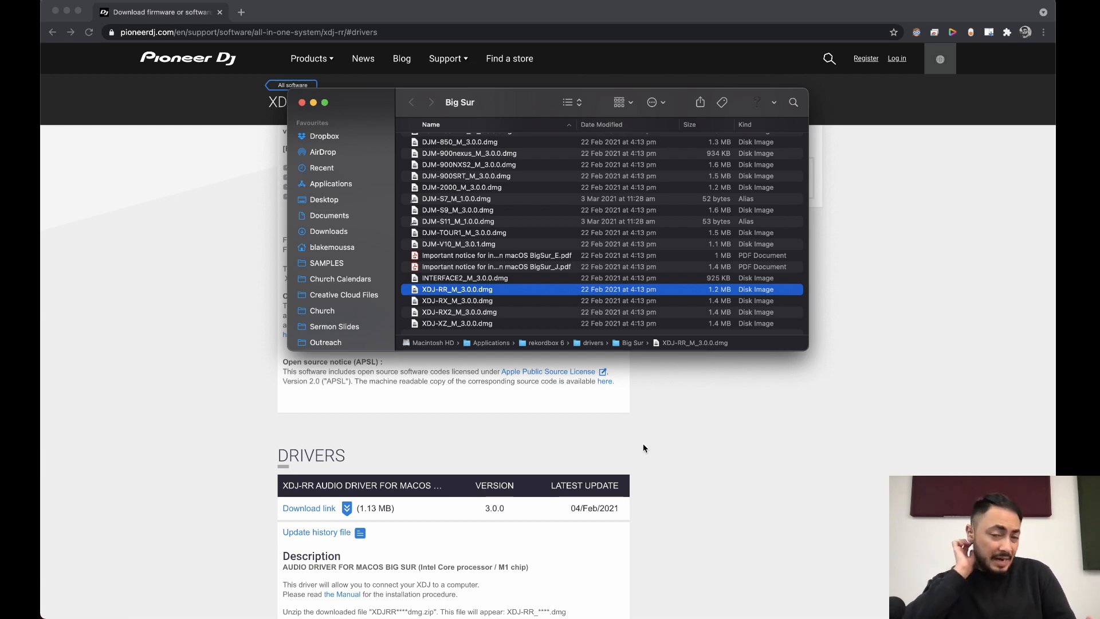
mouse_move(155, 342)
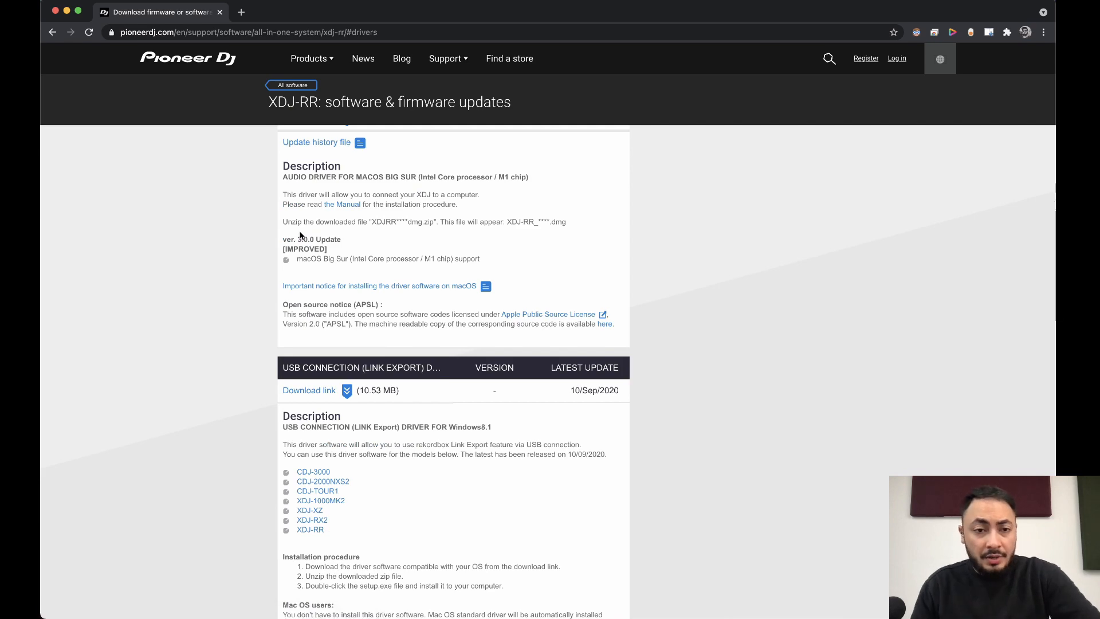
Download the XDJ-RR Big Sur 3.0.0 driver from the Pioneer DJ listing.
scroll("up", 3)
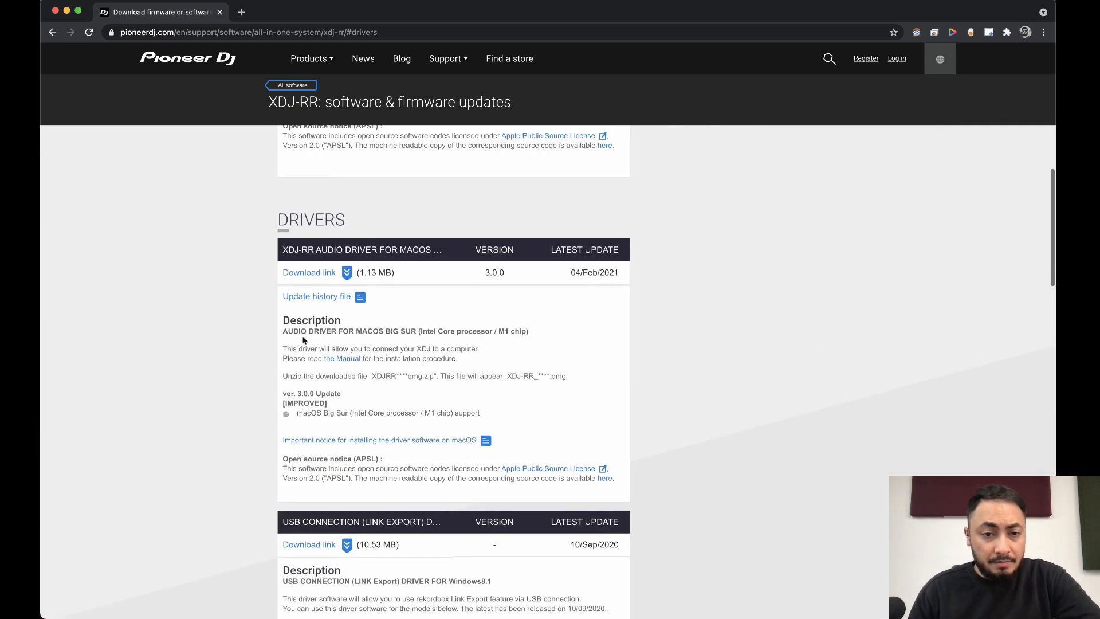
left_click(308, 273)
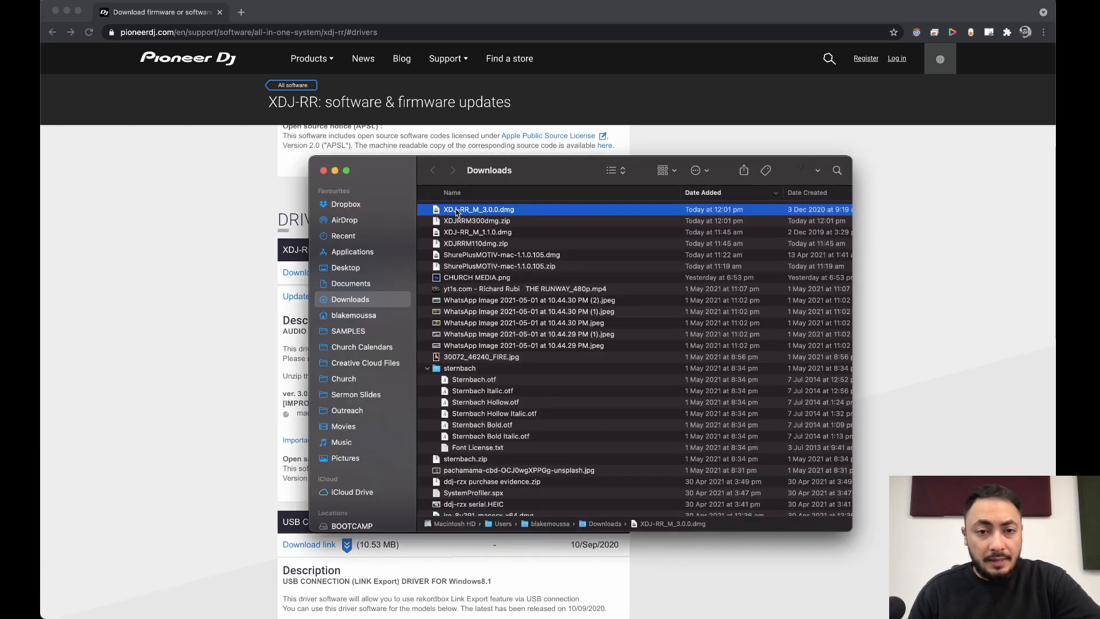
Run XDJ-RRAudioDriver.pkg from the XDJ-RR_M_3.0.0 disk image, accepting the licence and System Extension notice, until installation succeeds.
double_click(478, 209)
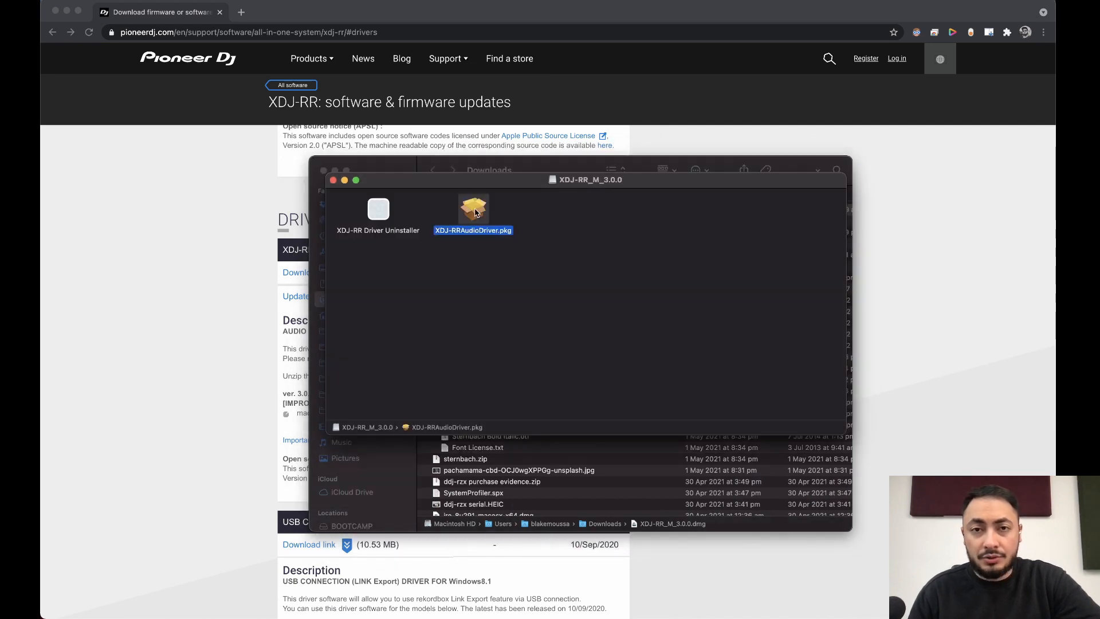
double_click(473, 209)
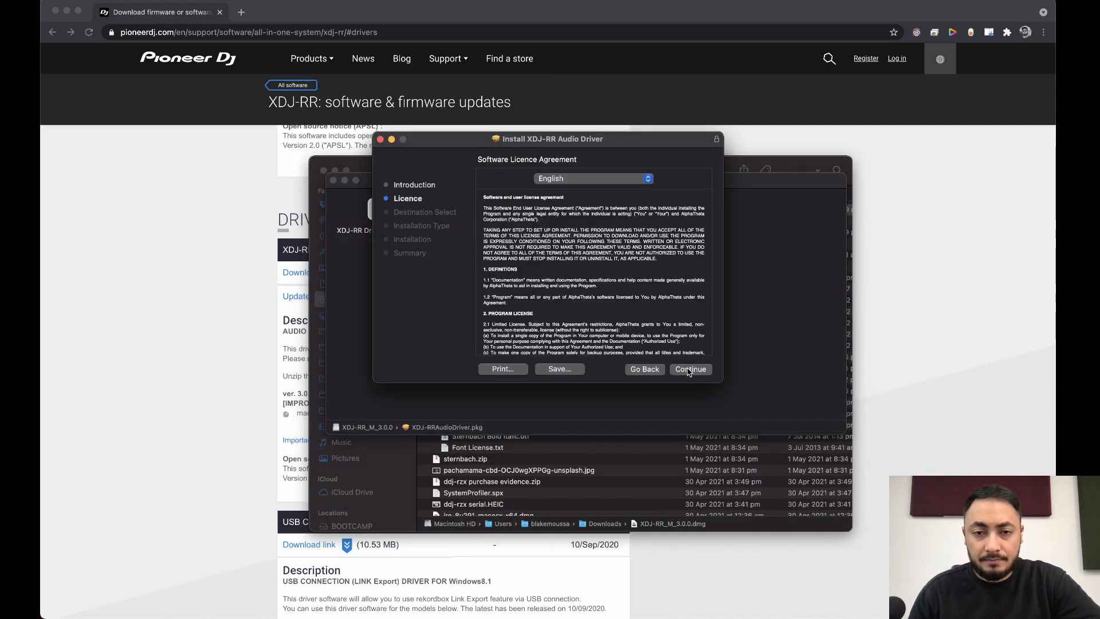
left_click(689, 369)
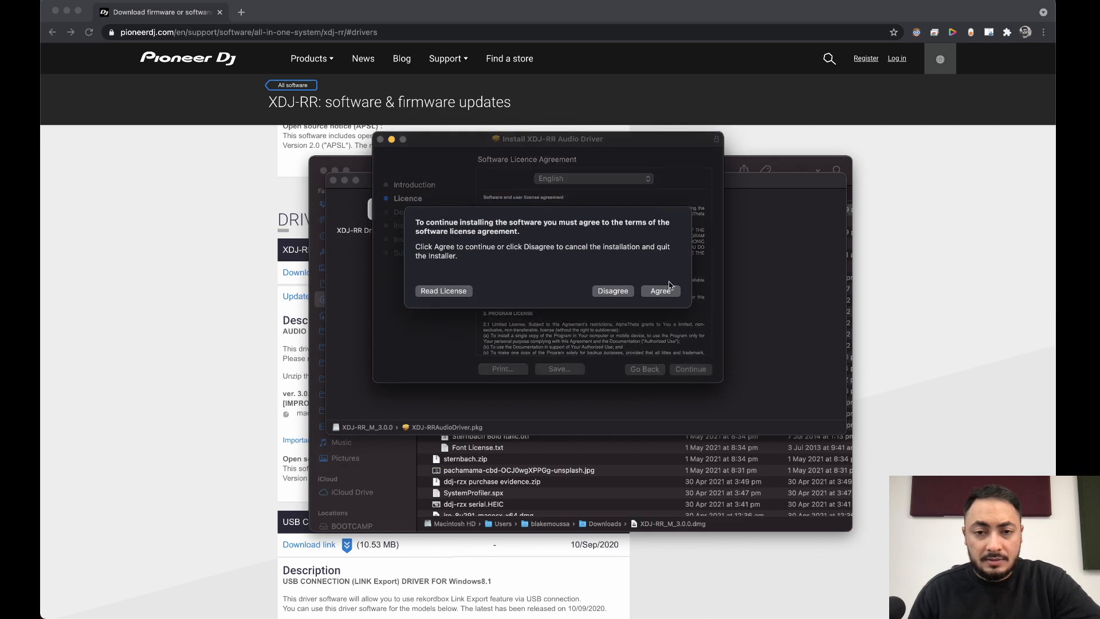
left_click(660, 290)
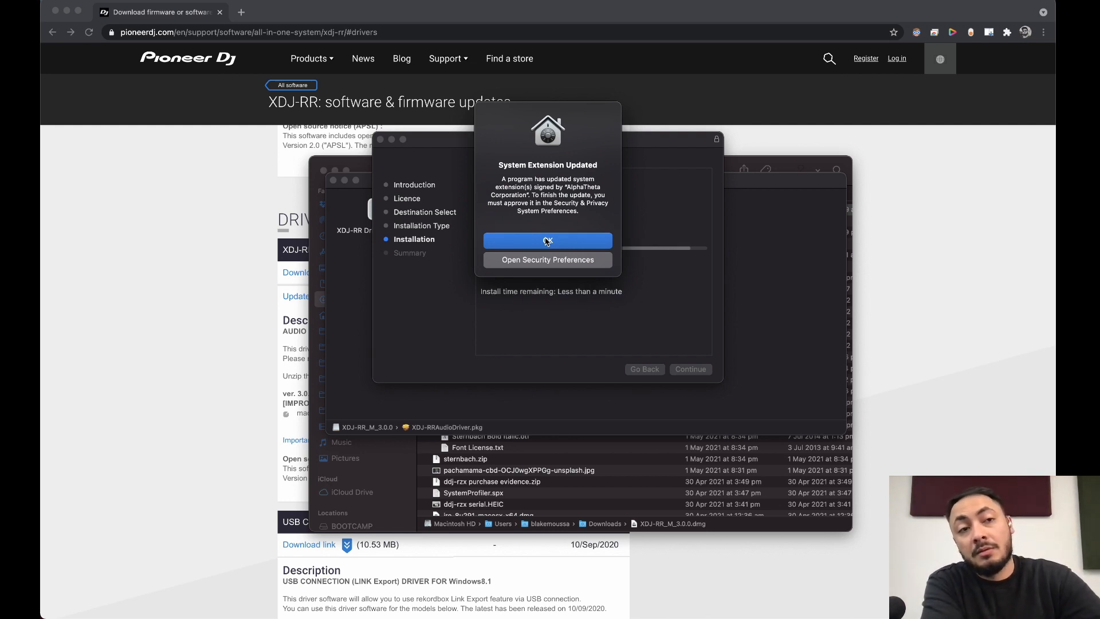
left_click(547, 240)
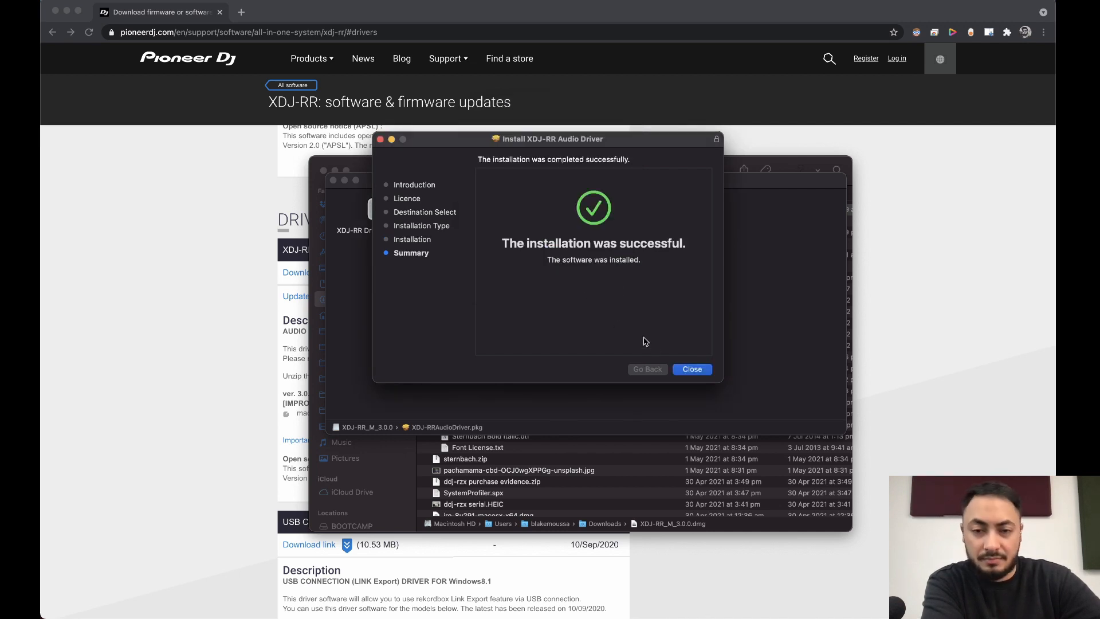
left_click(691, 369)
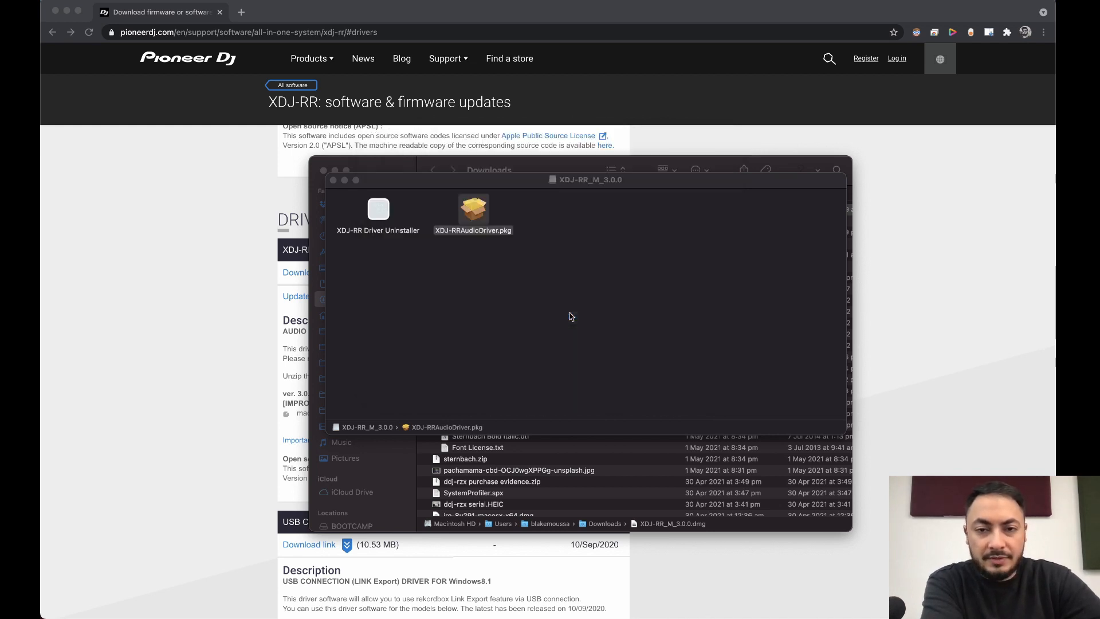
Unlock Security & Privacy and allow the Pioneer DJ Corporation system software.
left_click(433, 170)
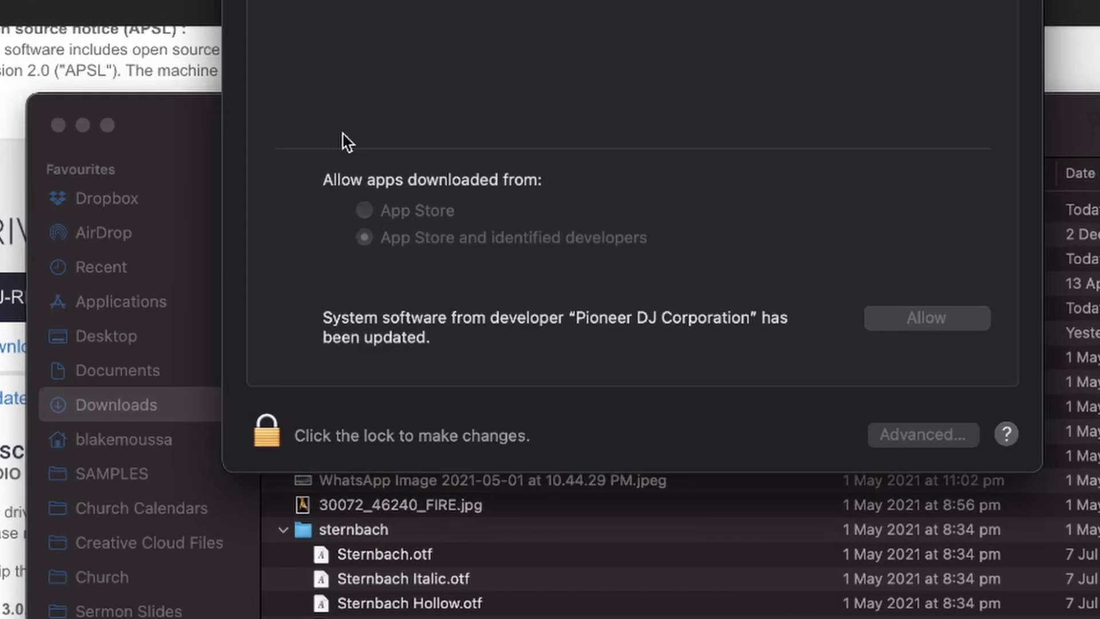
mouse_move(264, 426)
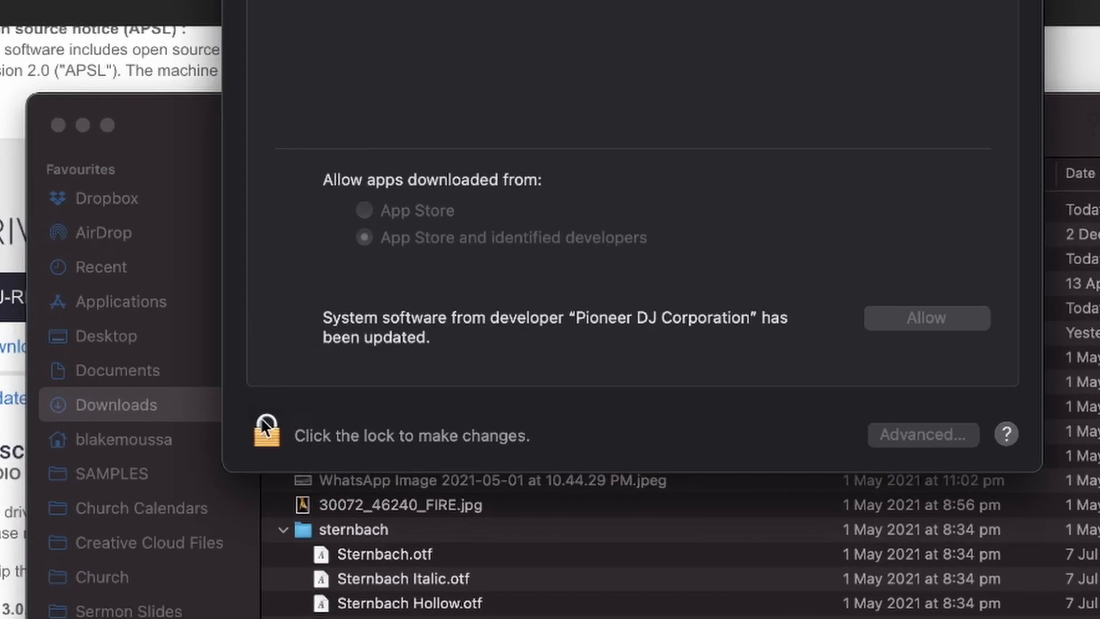
left_click(265, 433)
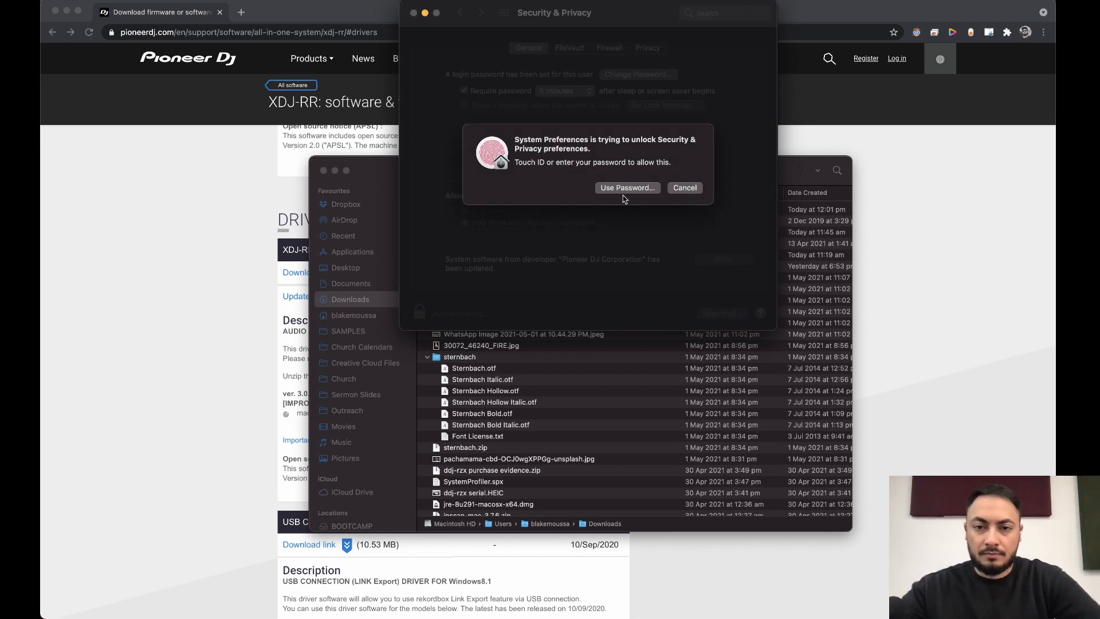
left_click(626, 187)
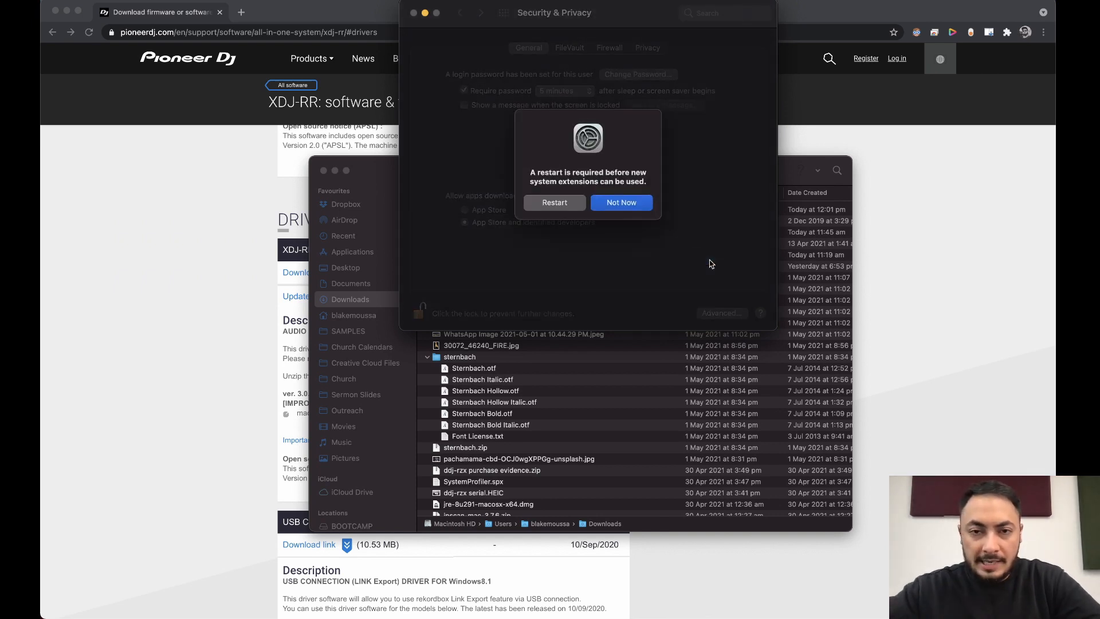
mouse_move(527, 280)
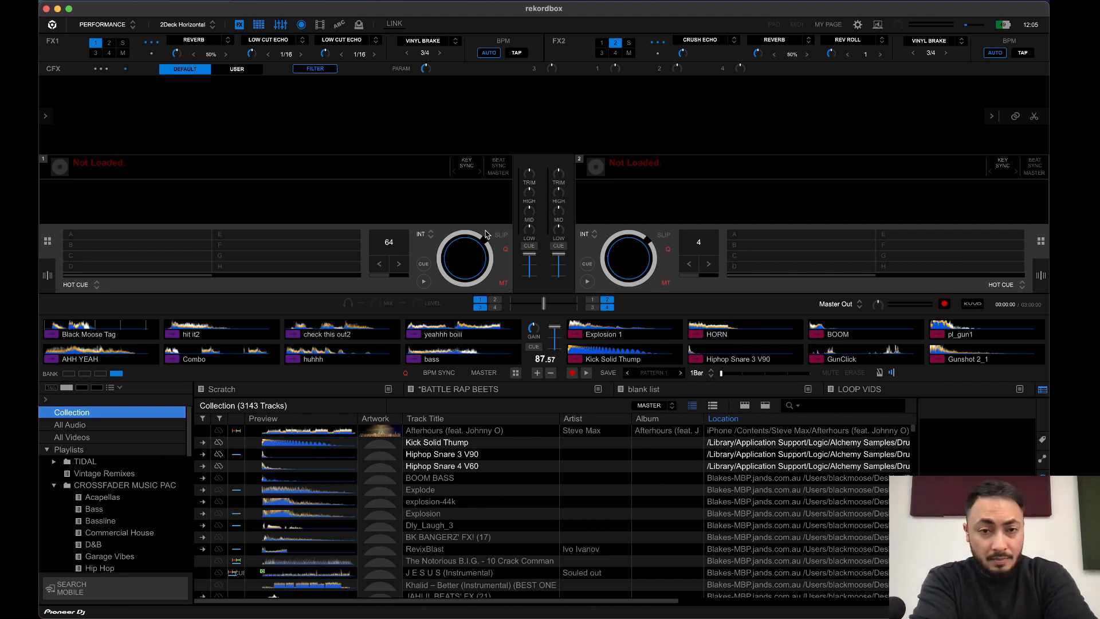
Browse Bass > Commercial House and load Fix You / DJ K1R3Y Remix onto deck 1.
left_click(317, 68)
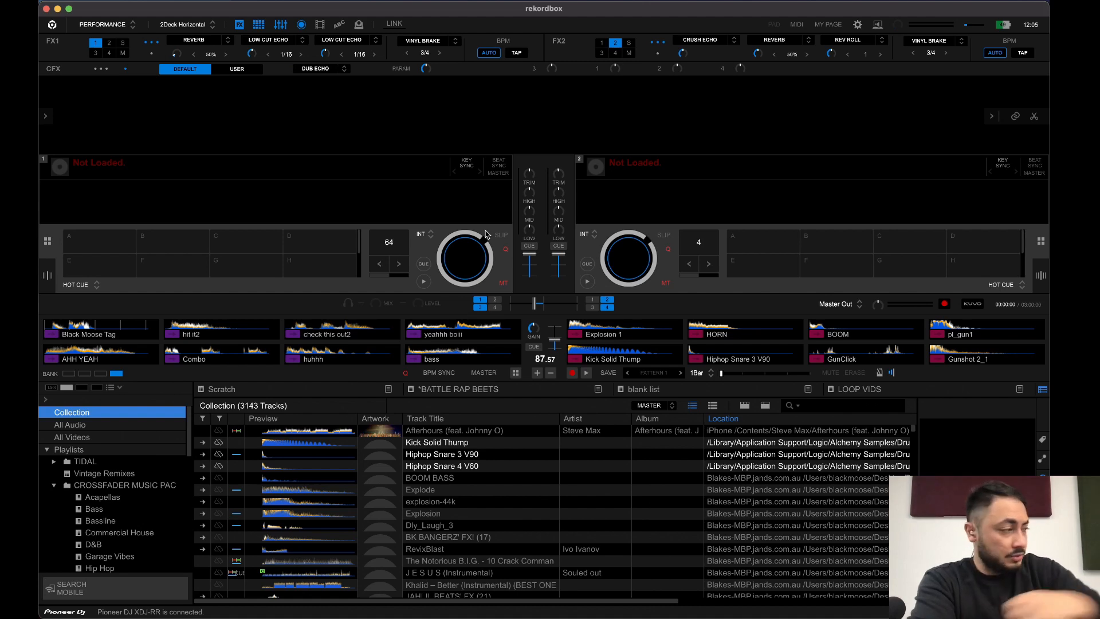
left_click(93, 509)
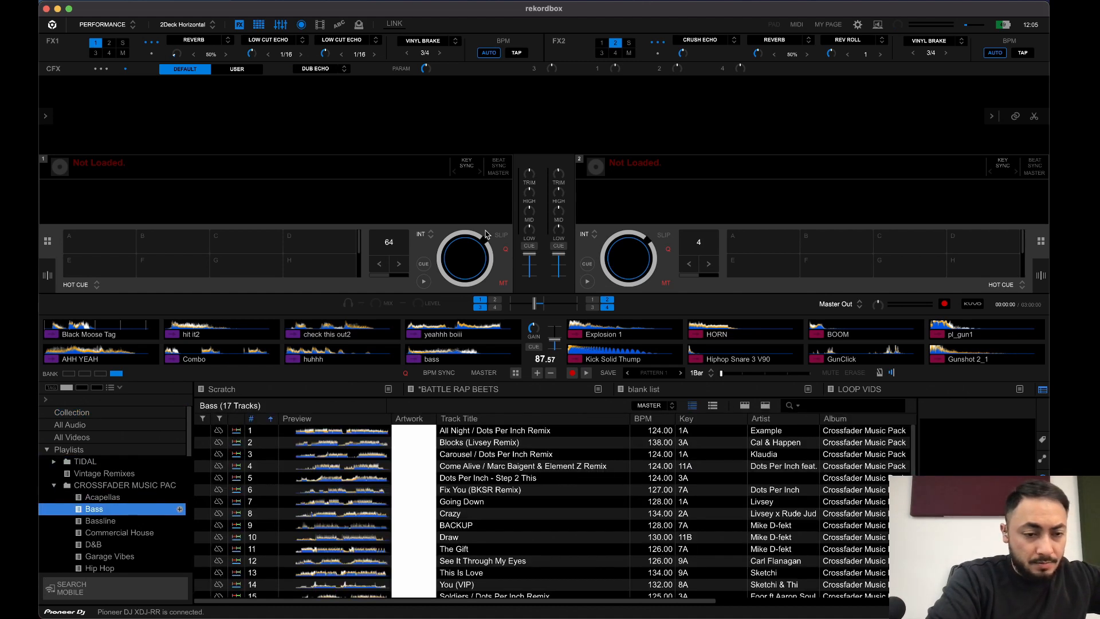
left_click(118, 531)
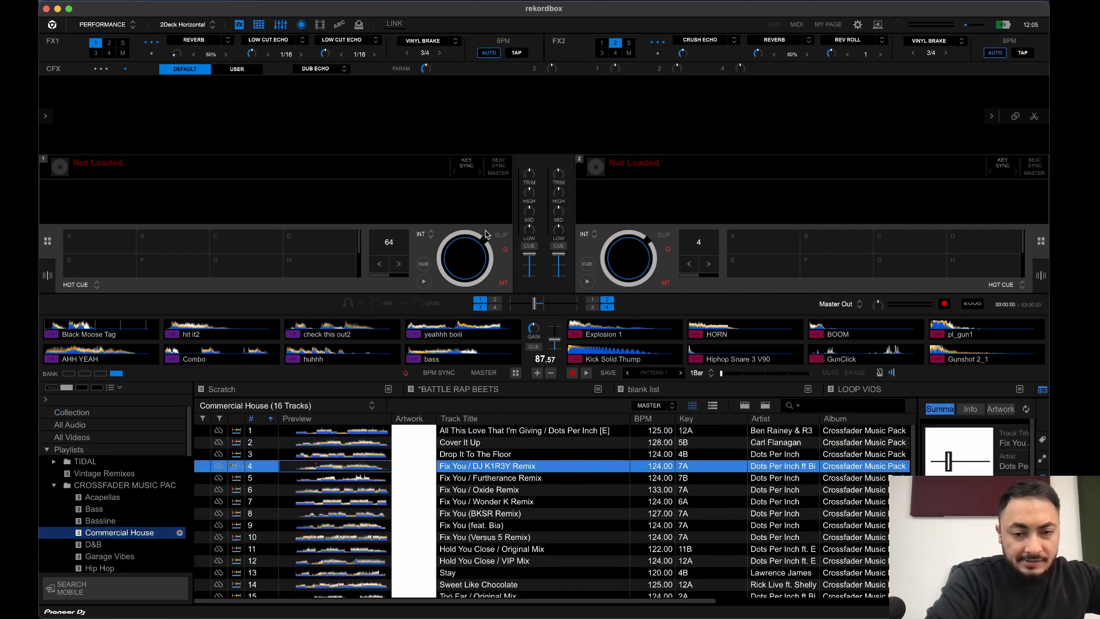
double_click(487, 466)
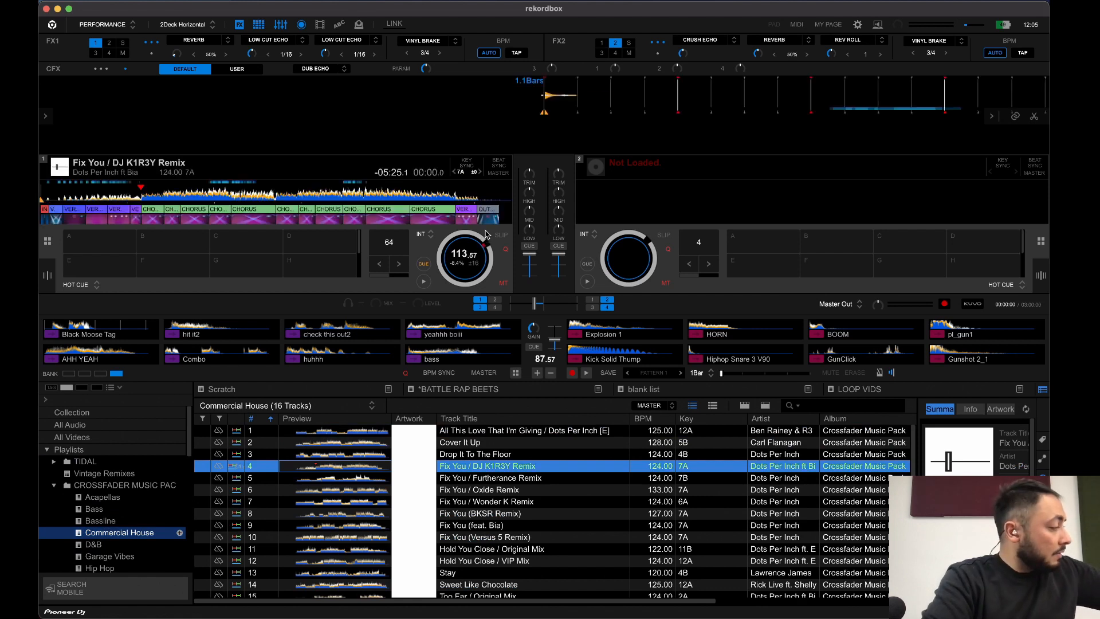